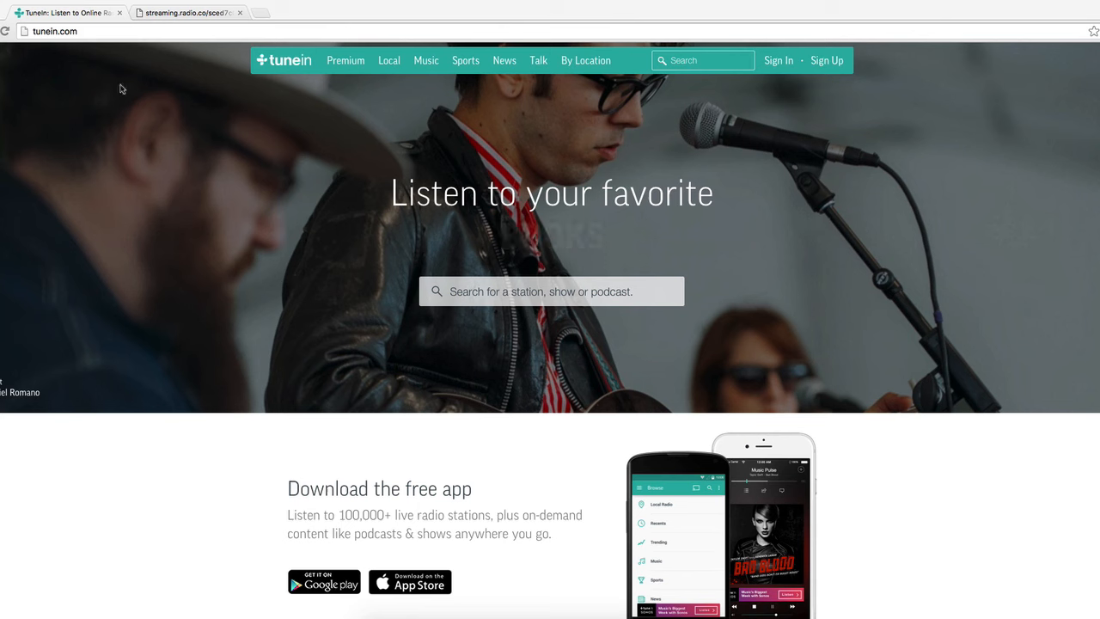
Navigate to tunein.com/broadcasters from the address bar.
click(51, 31)
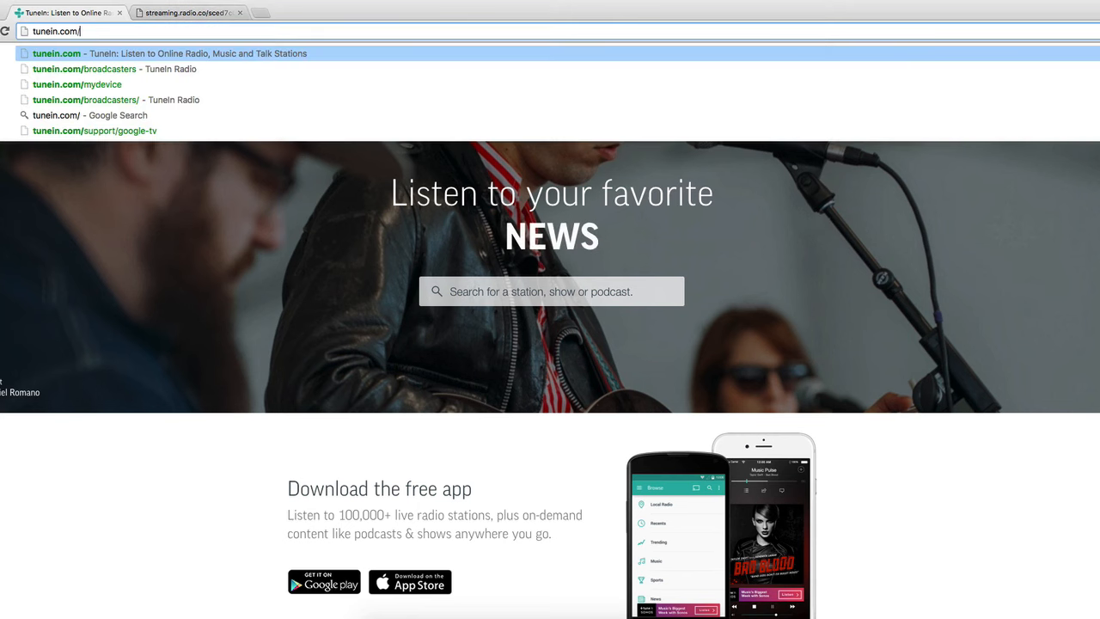
text(broadcass)
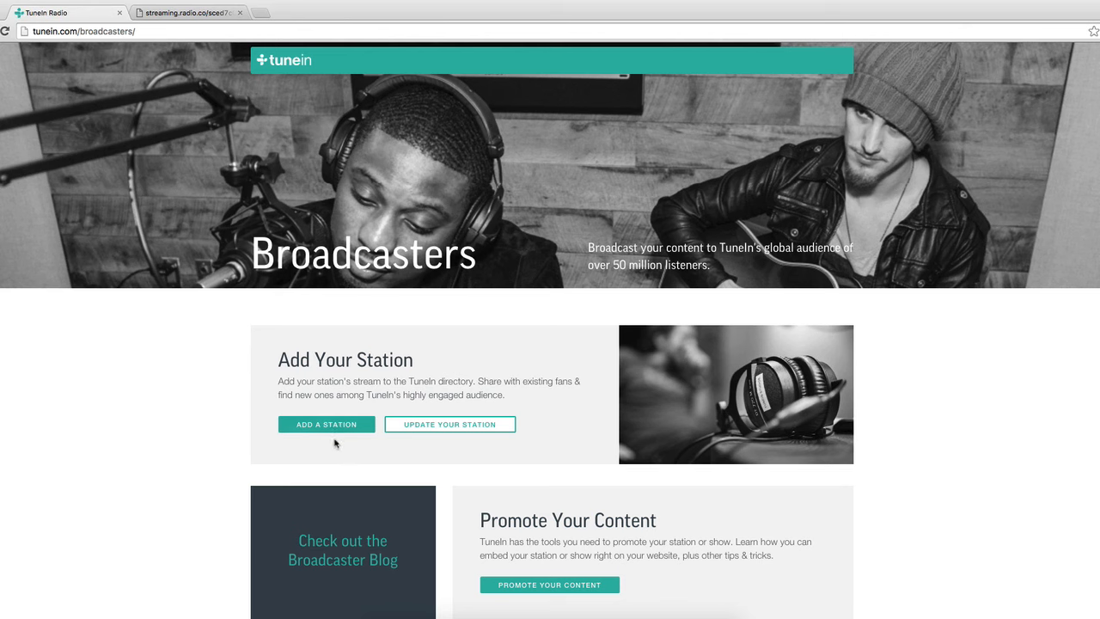
Begin a Create a New Station form with the station name NQR.FM.
click(327, 423)
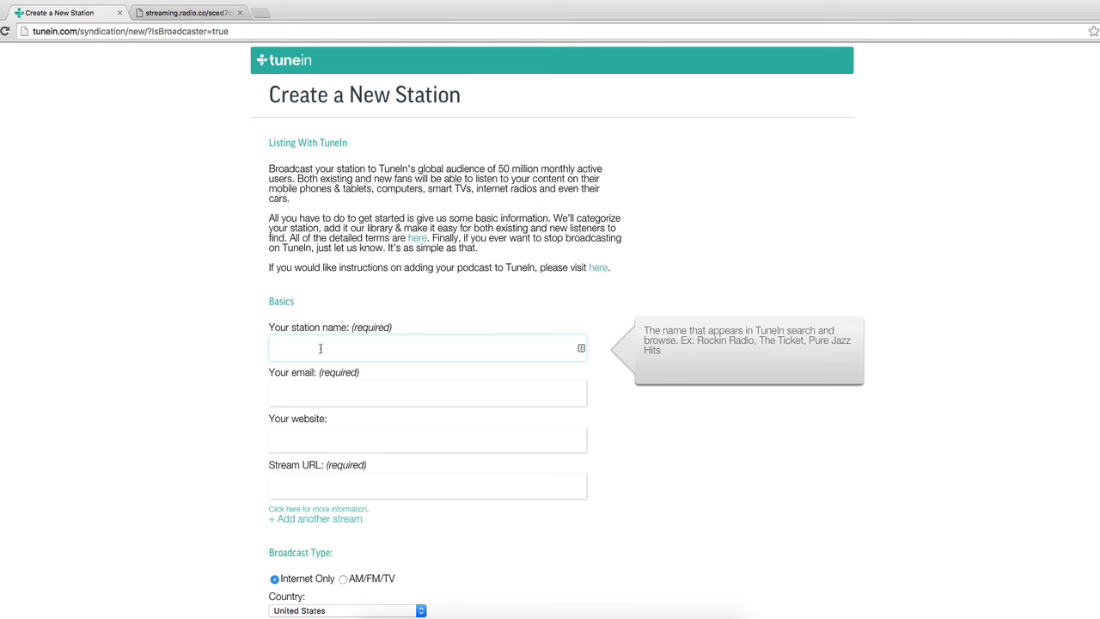
text(NQ)
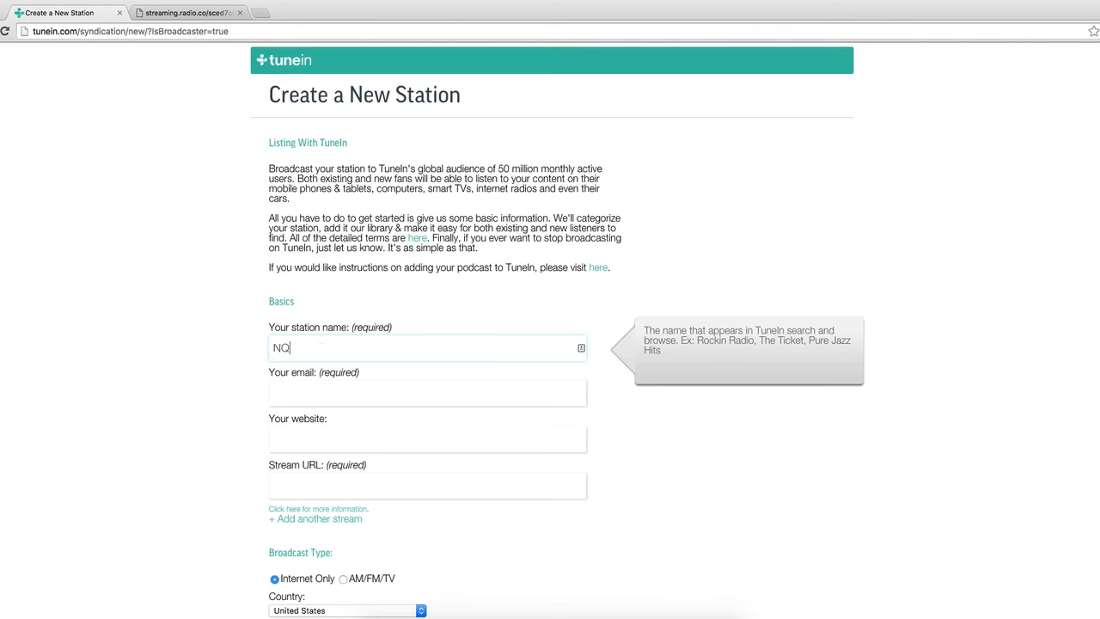
text(R.FM)
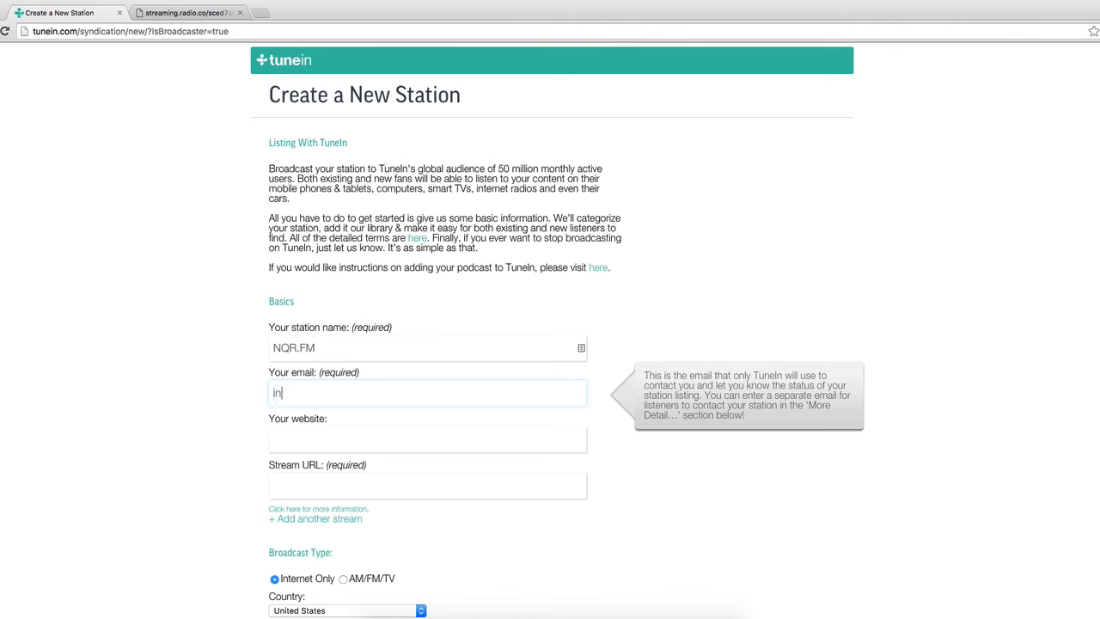
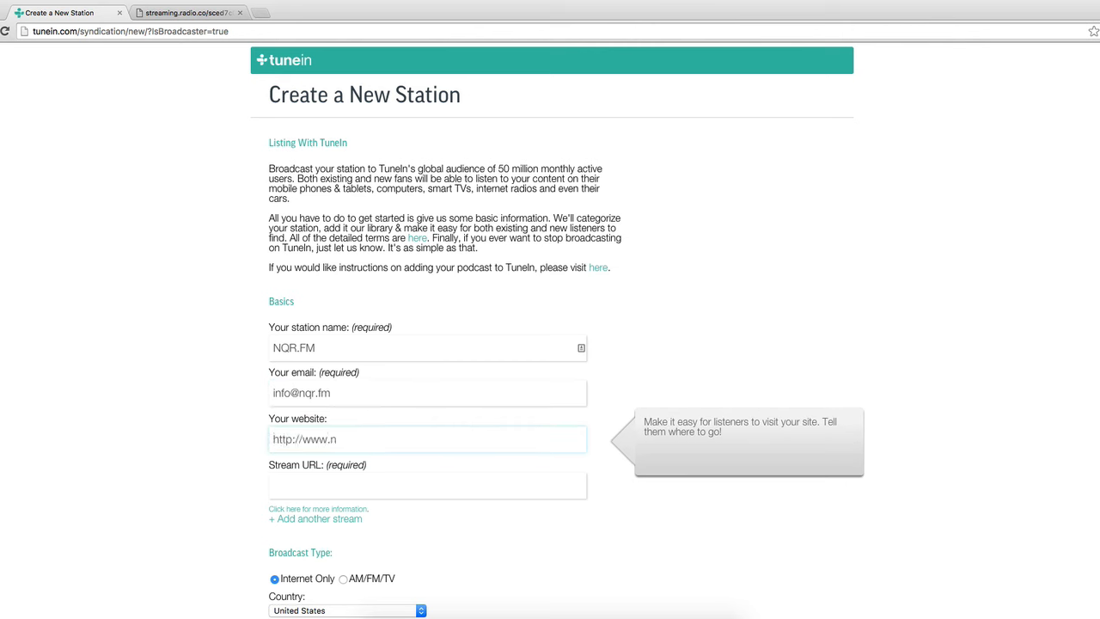
text(qr)
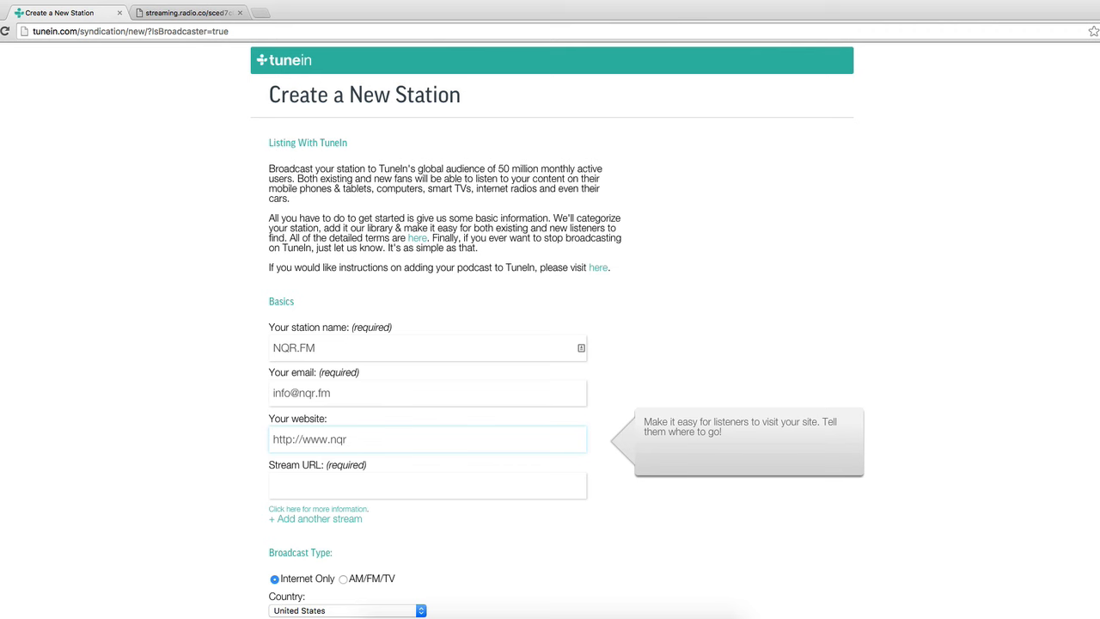
text(.fm)
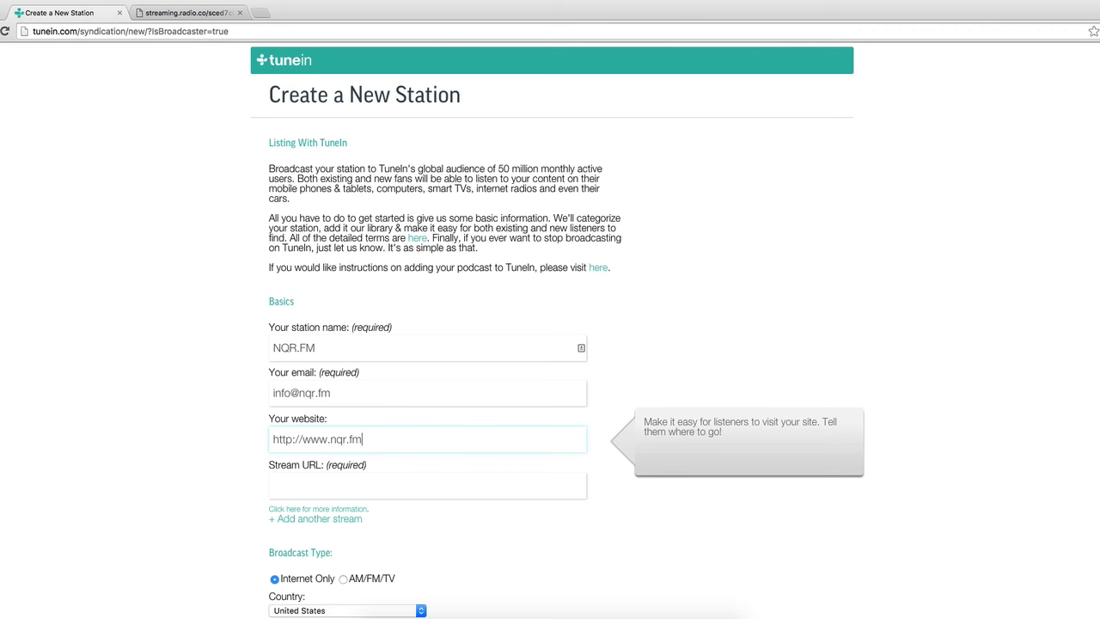
click(426, 428)
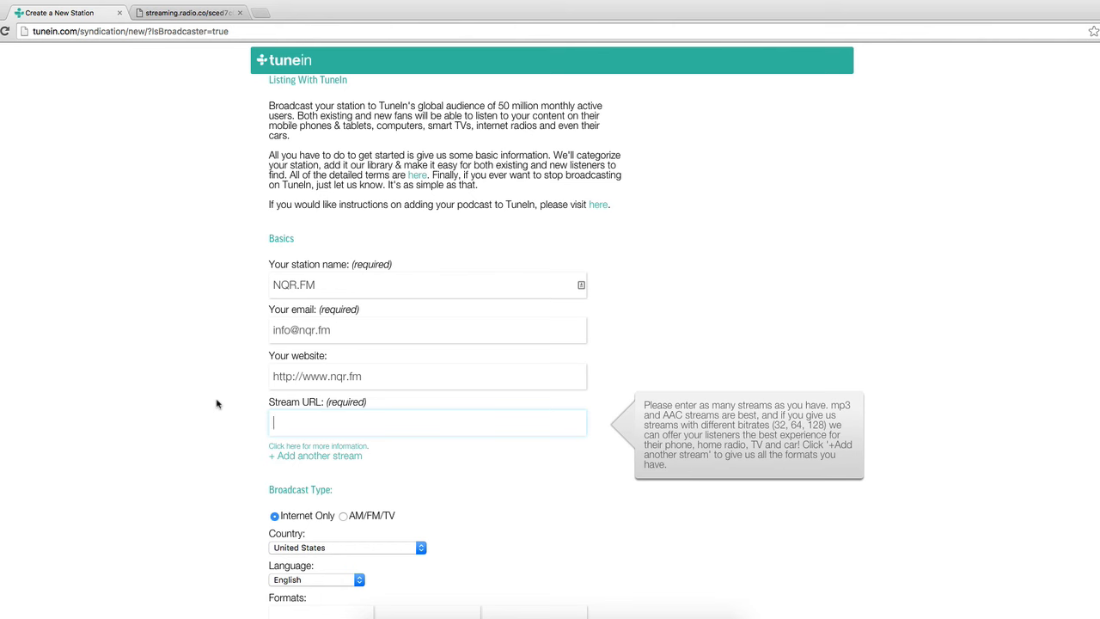
text(http://streaming.radio.co/sced7c0e79/listen)
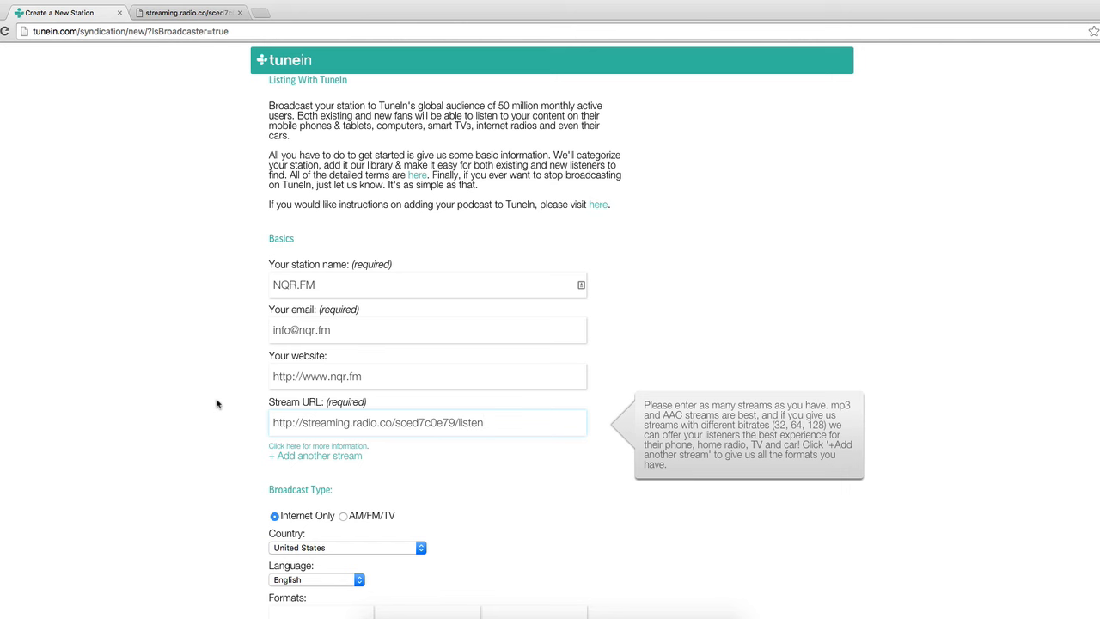
scroll(down, 3)
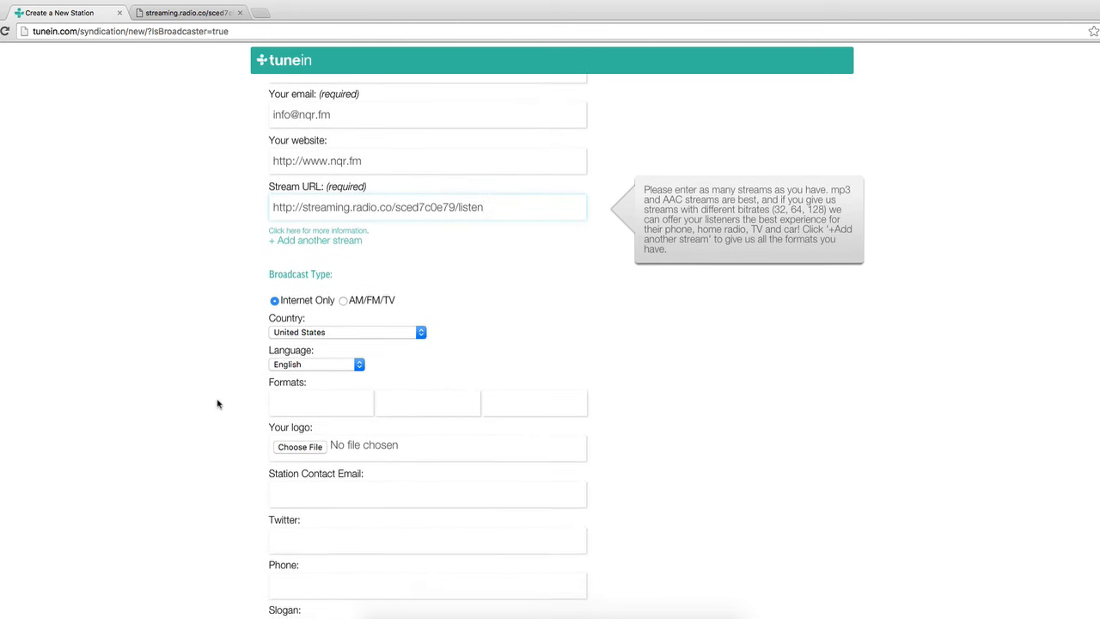
scroll(down, 3)
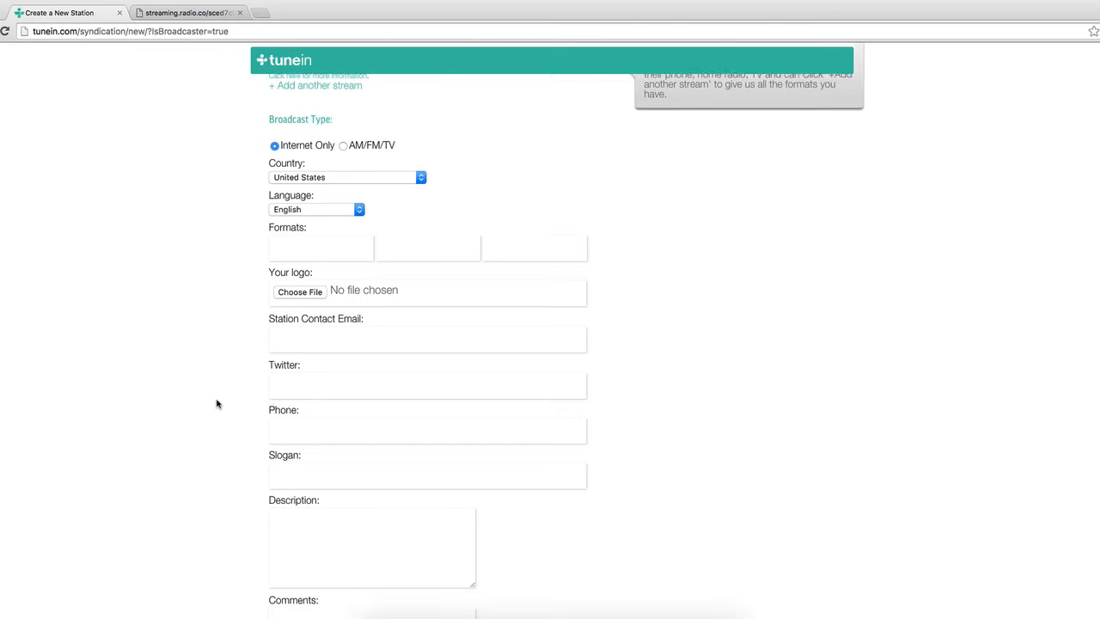
scroll(up, 3)
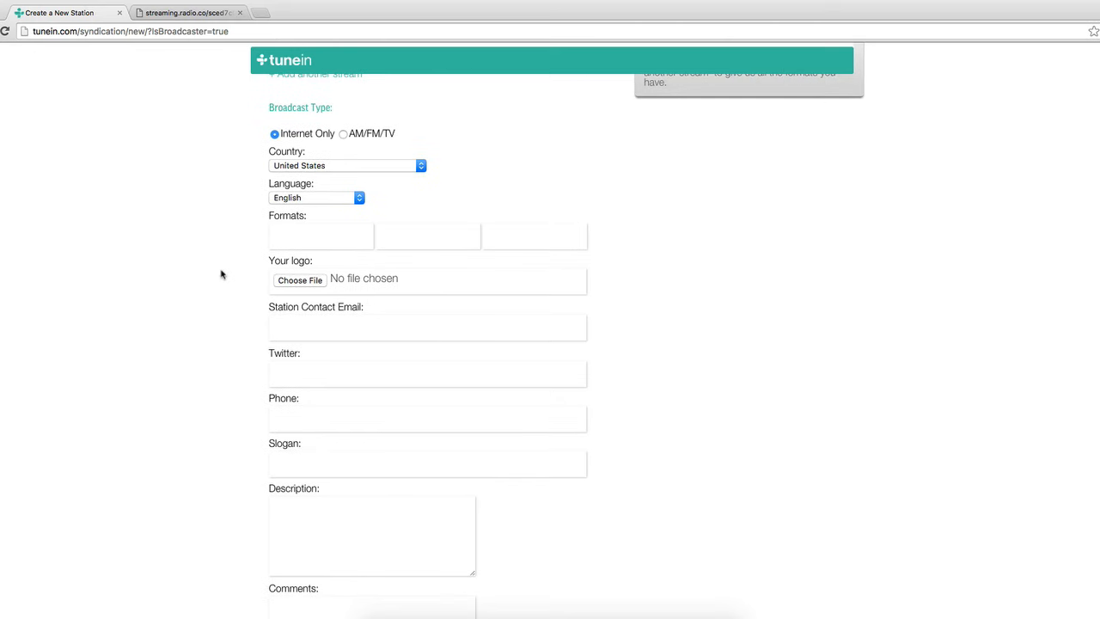
Set the station's country to United Kingdom.
click(344, 165)
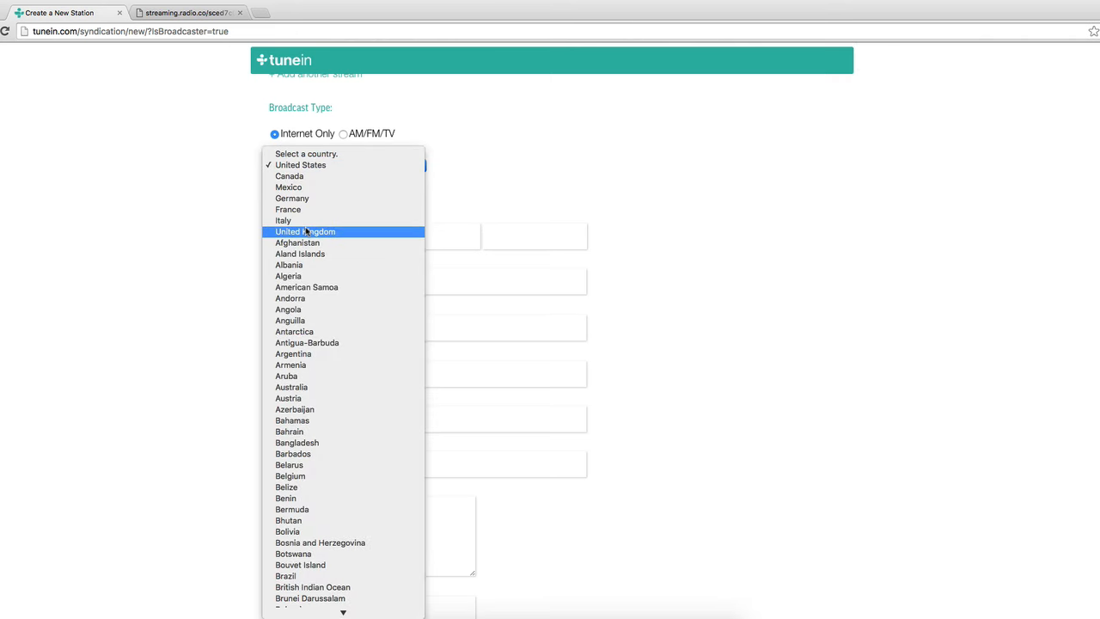
click(304, 231)
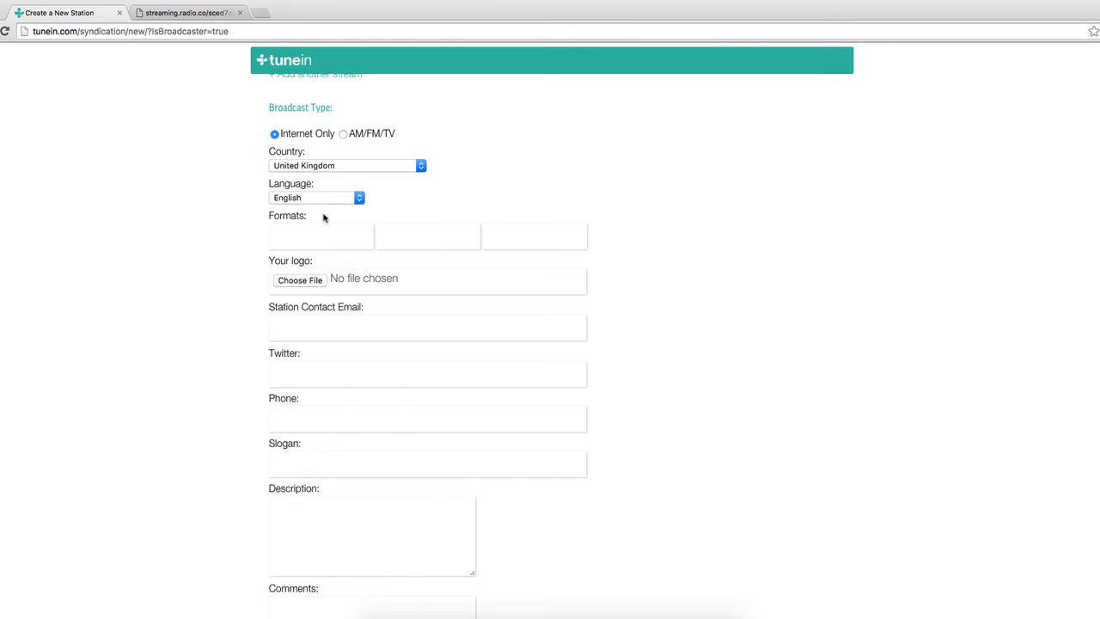
Enter Pop and Indie as the station's programming formats.
click(320, 236)
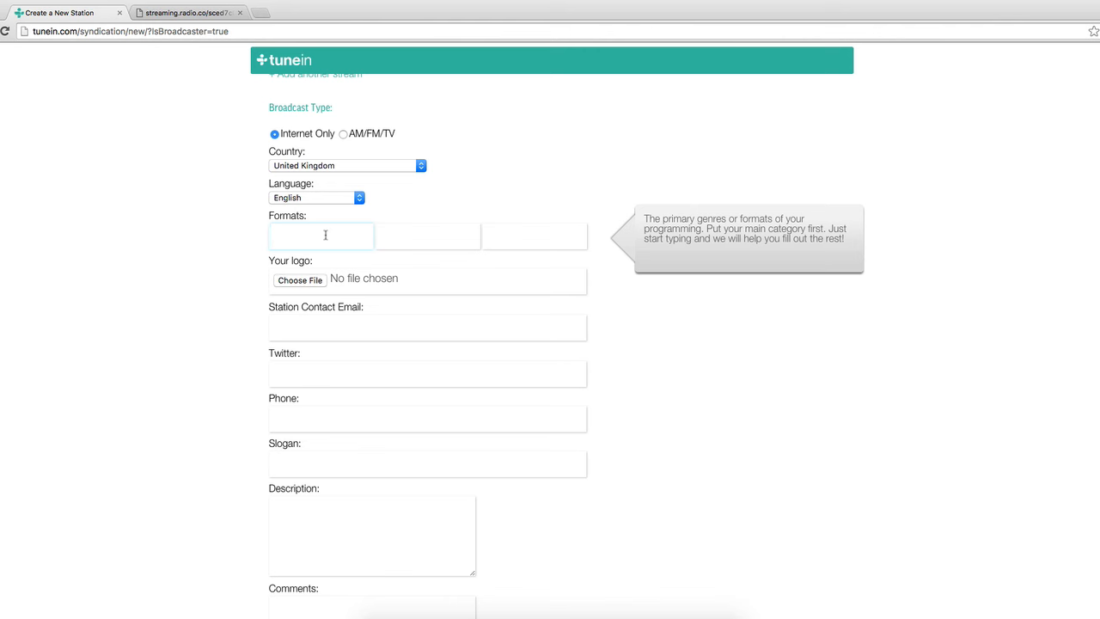
text(Po)
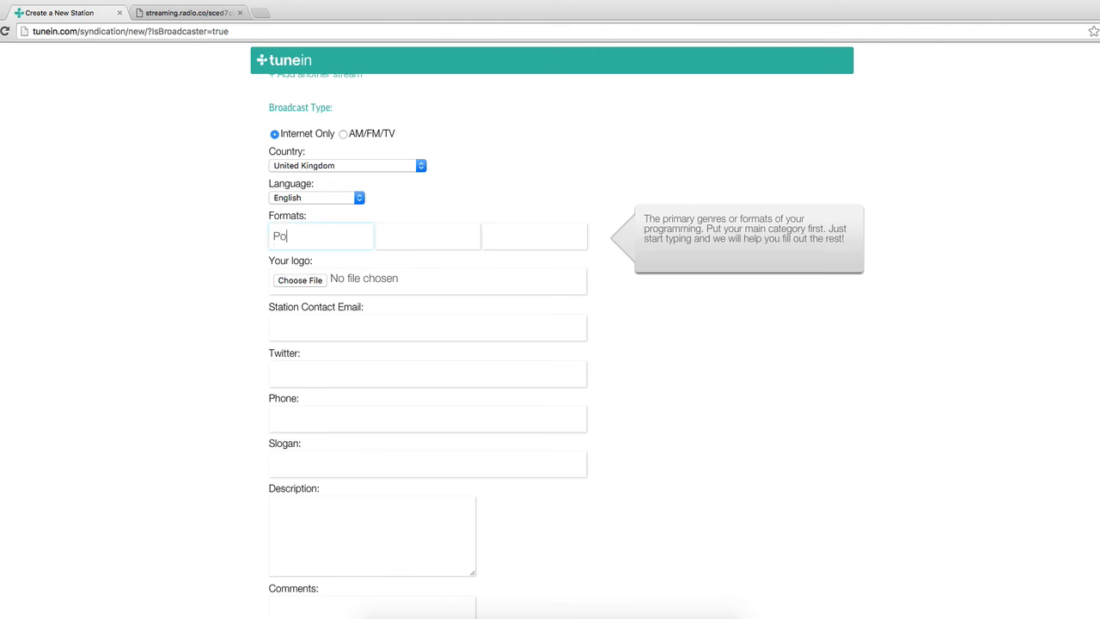
text(p)
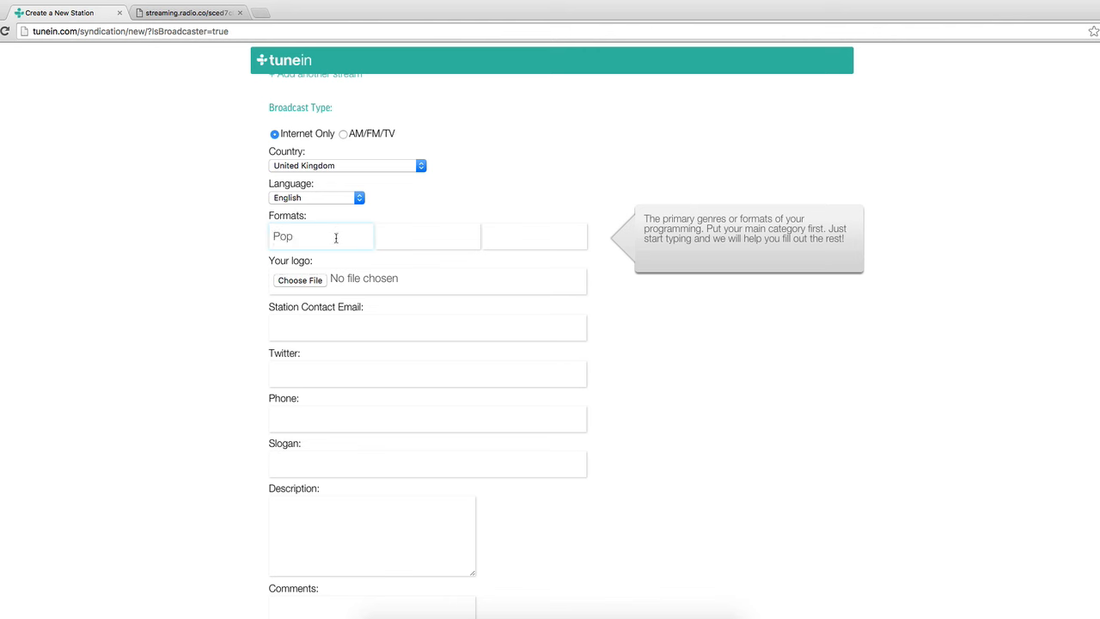
text(Indie)
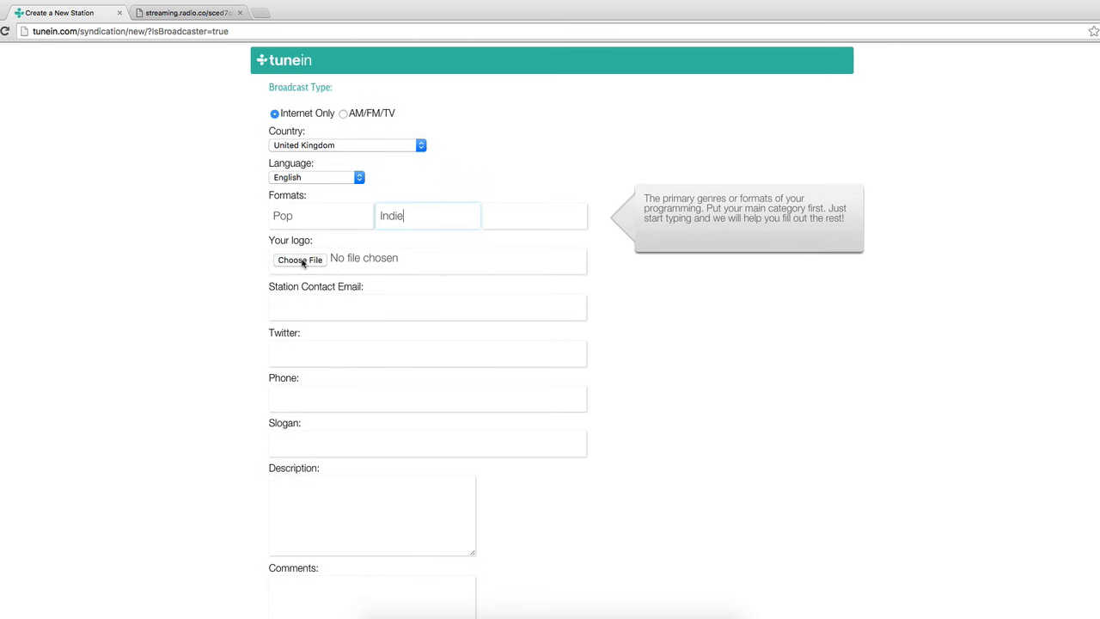
Attach nqrfm-logo.png from the Desktop as the station logo.
click(300, 258)
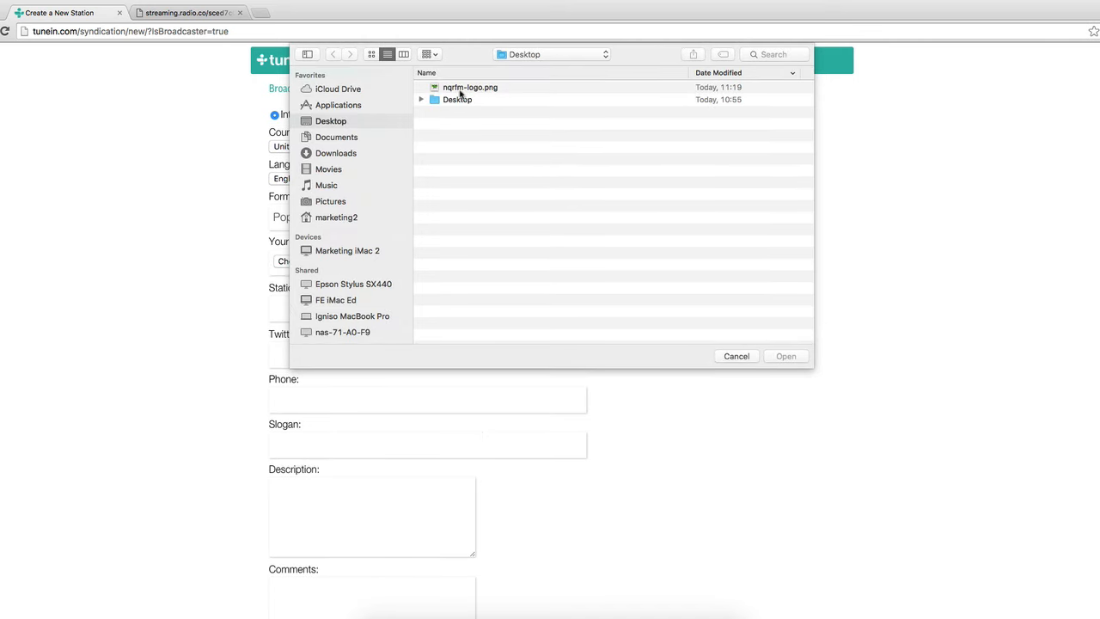
click(736, 356)
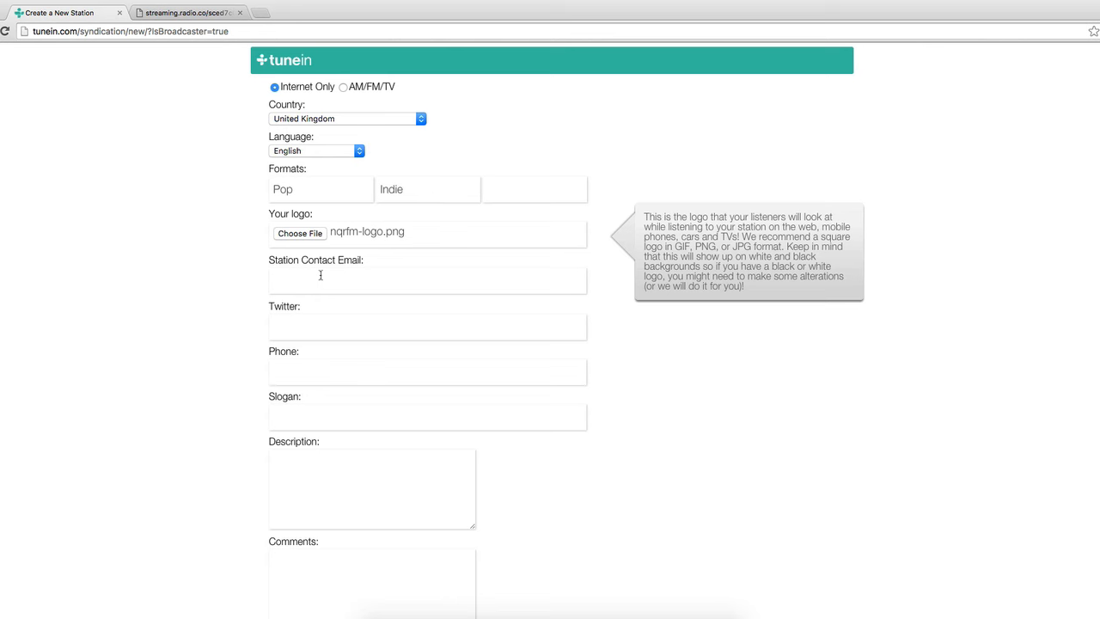
click(427, 279)
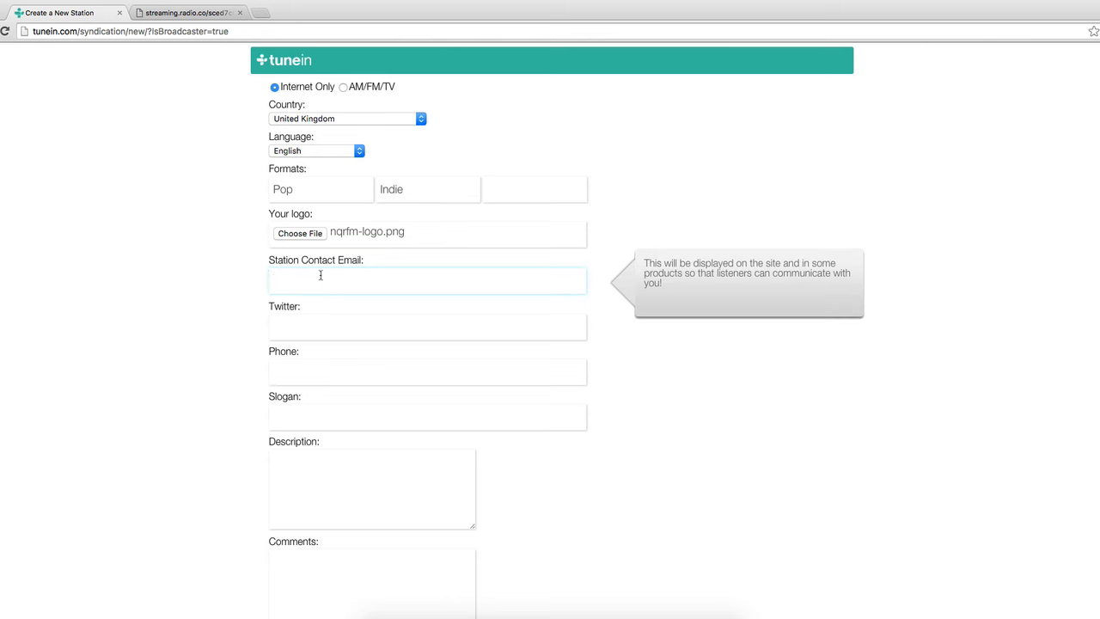
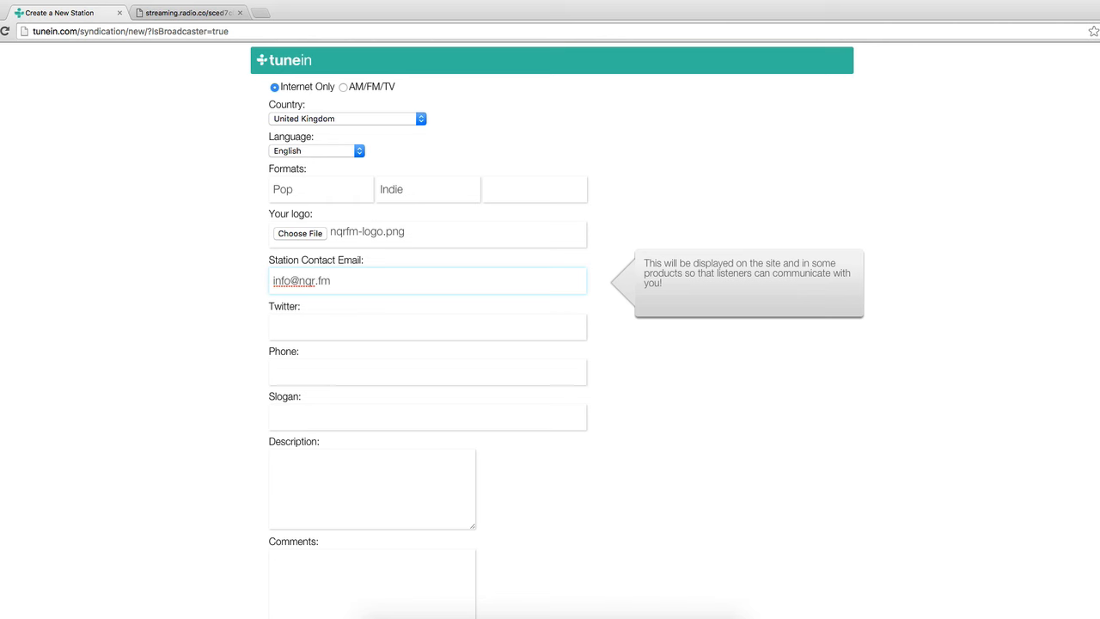
Enter Twitter account nqrfm and slogan Northern Quarter Radio.
click(427, 327)
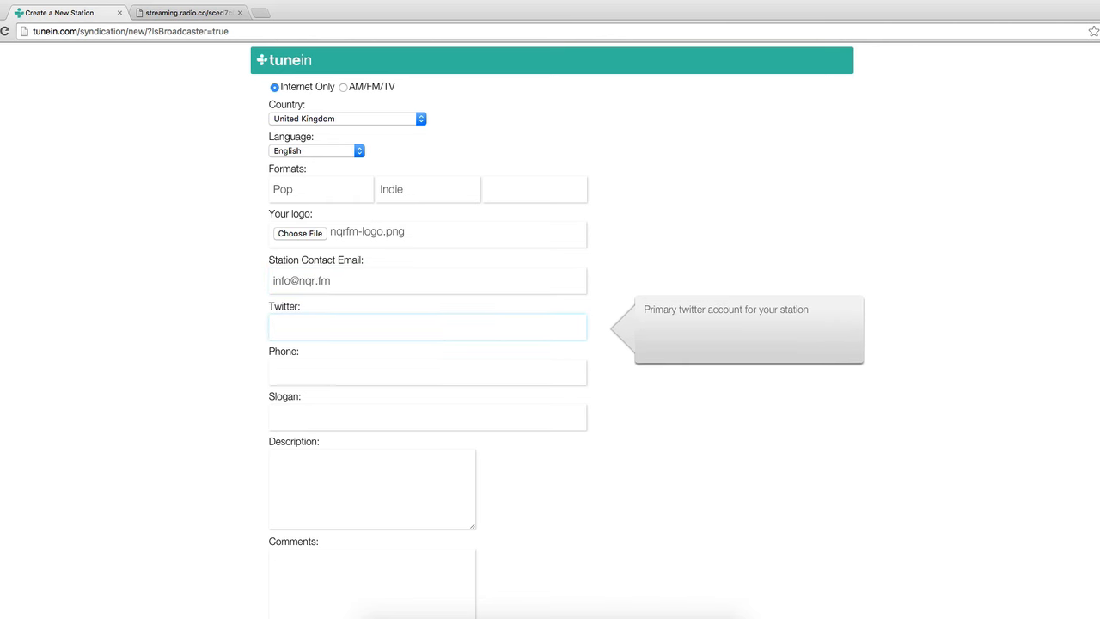
text(nqr)
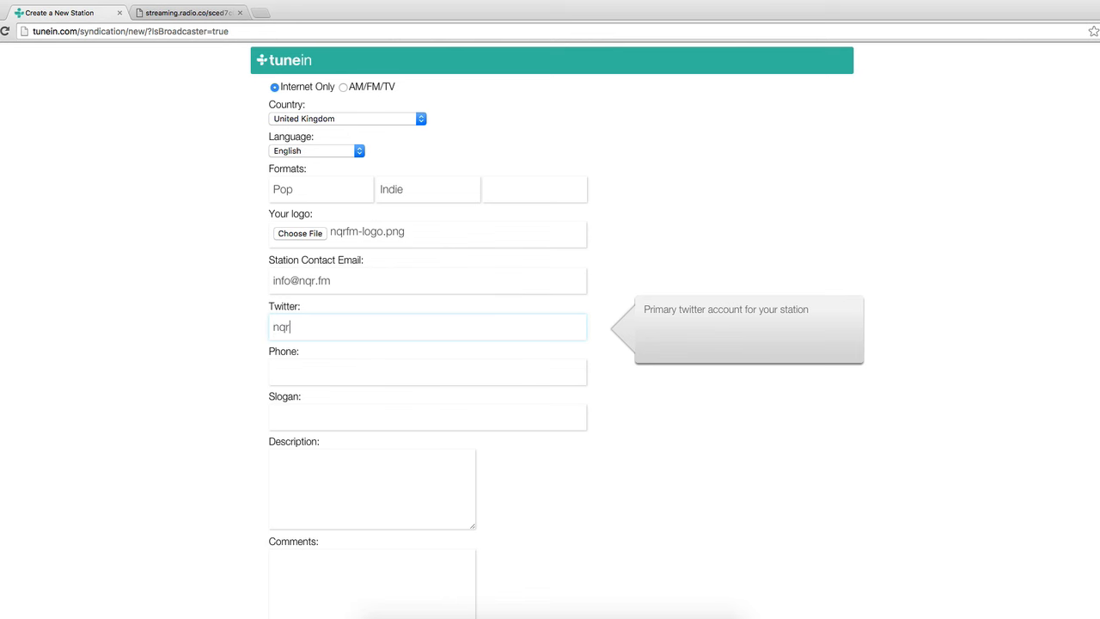
text(fm)
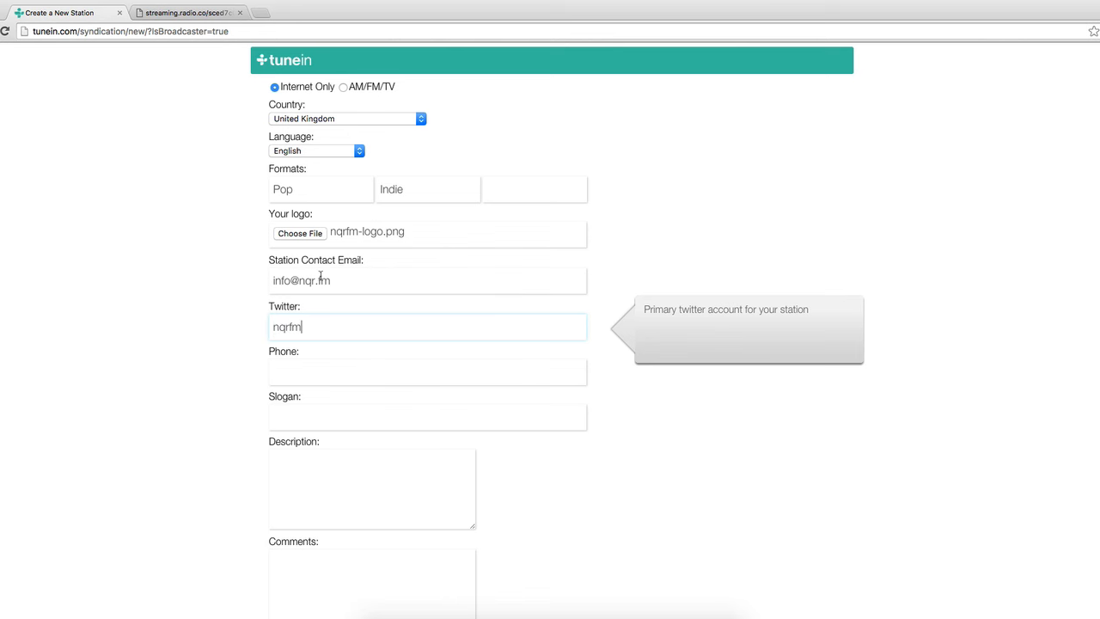
click(426, 418)
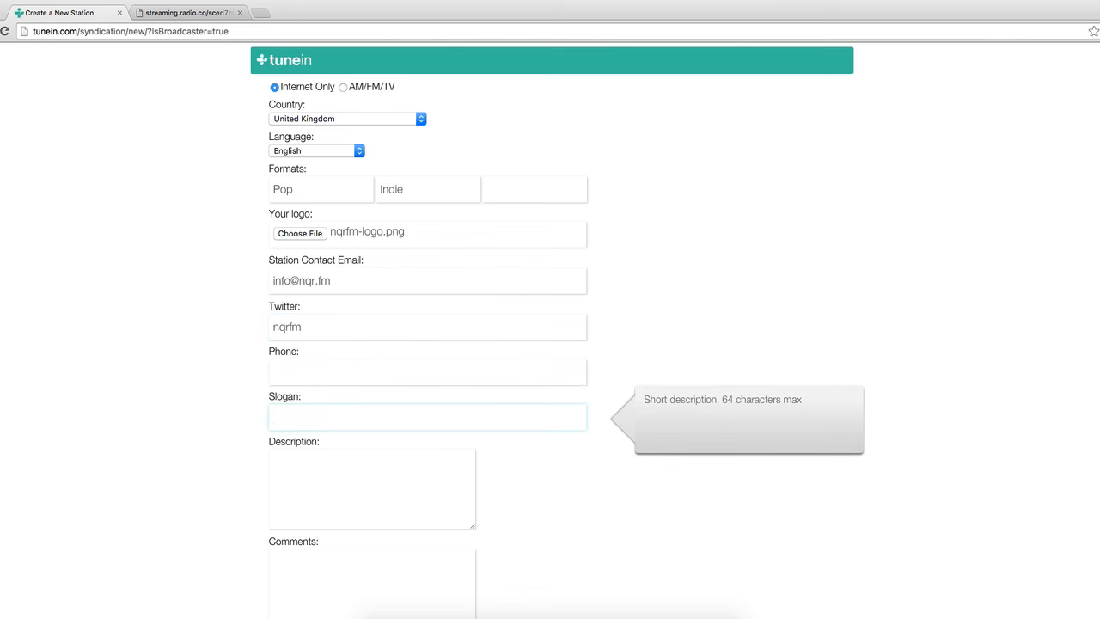
text(Northern QUarter)
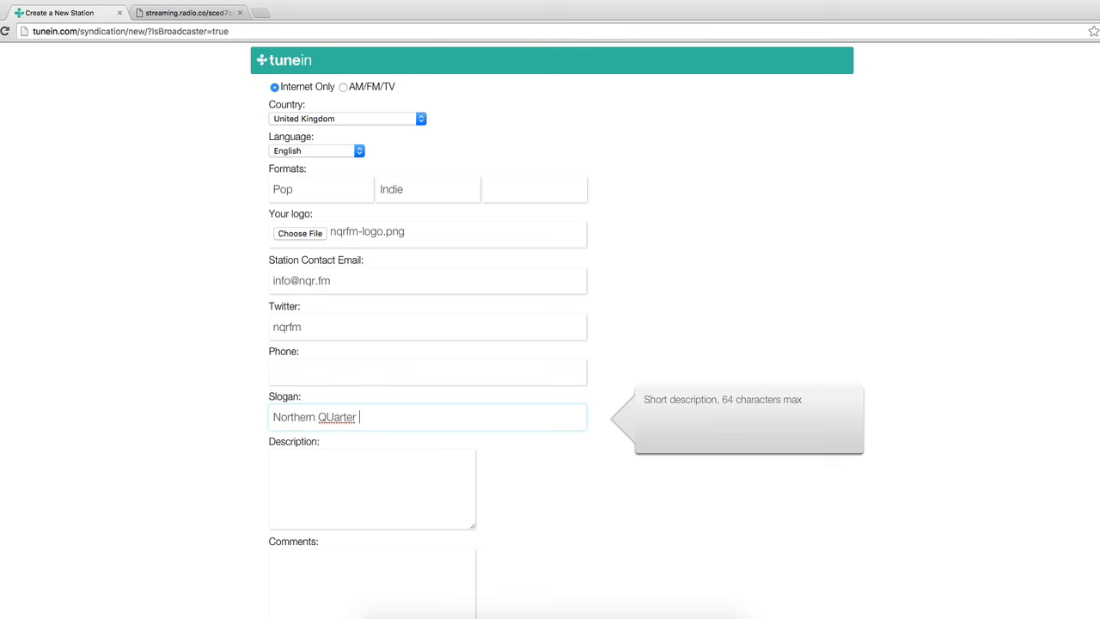
text(Northern Quart)
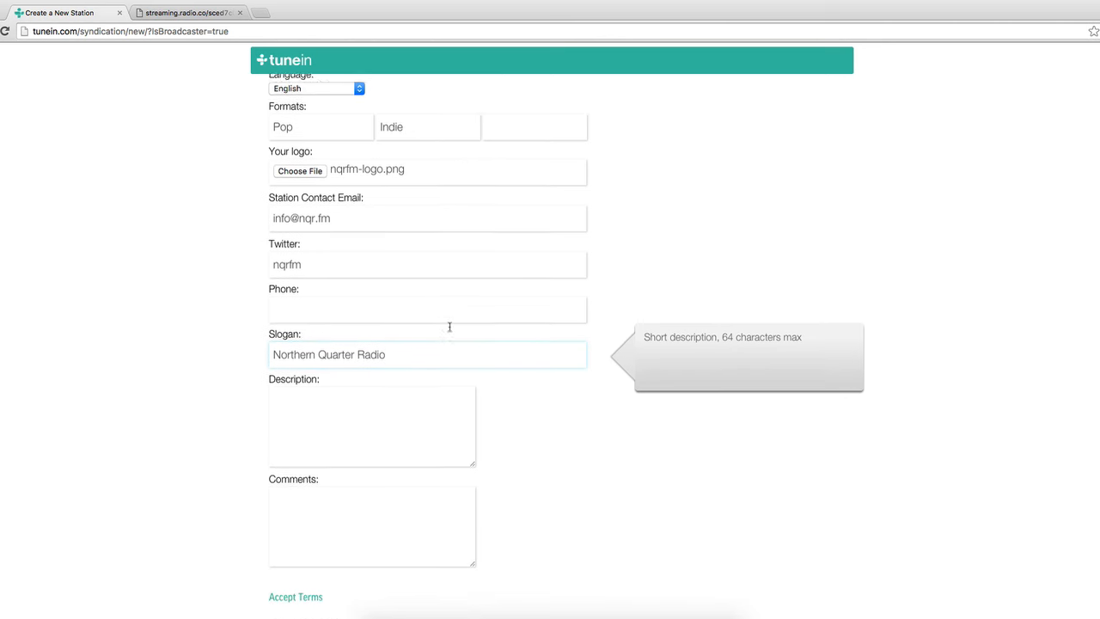
Add the Northern Quarter description, accept the Terms & Conditions and submit with Sign Me Up!
click(371, 410)
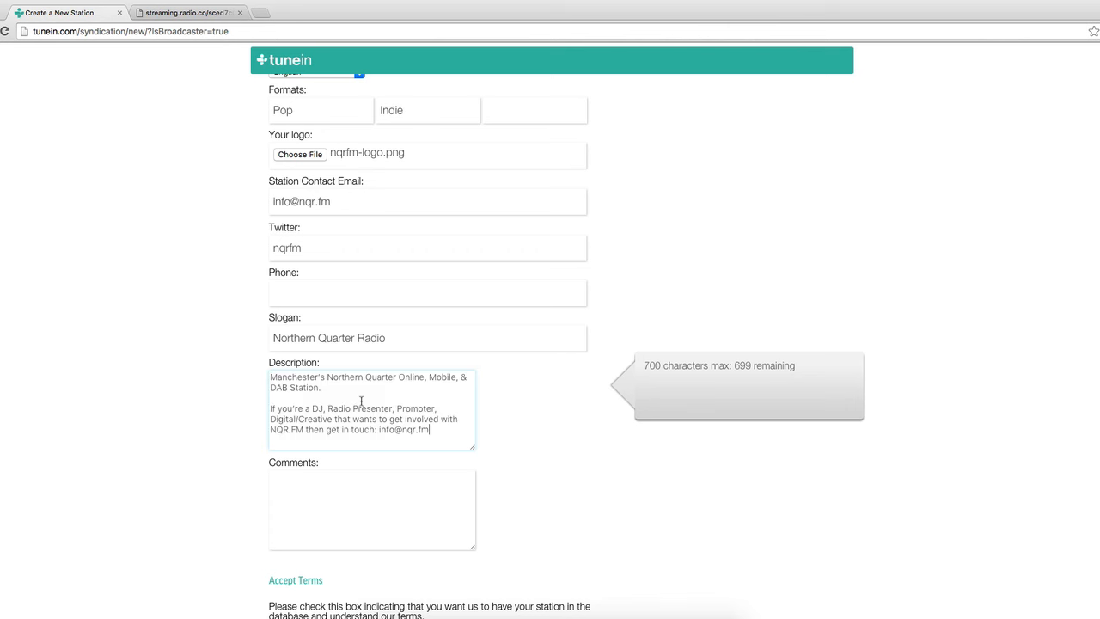
scroll(down, 3)
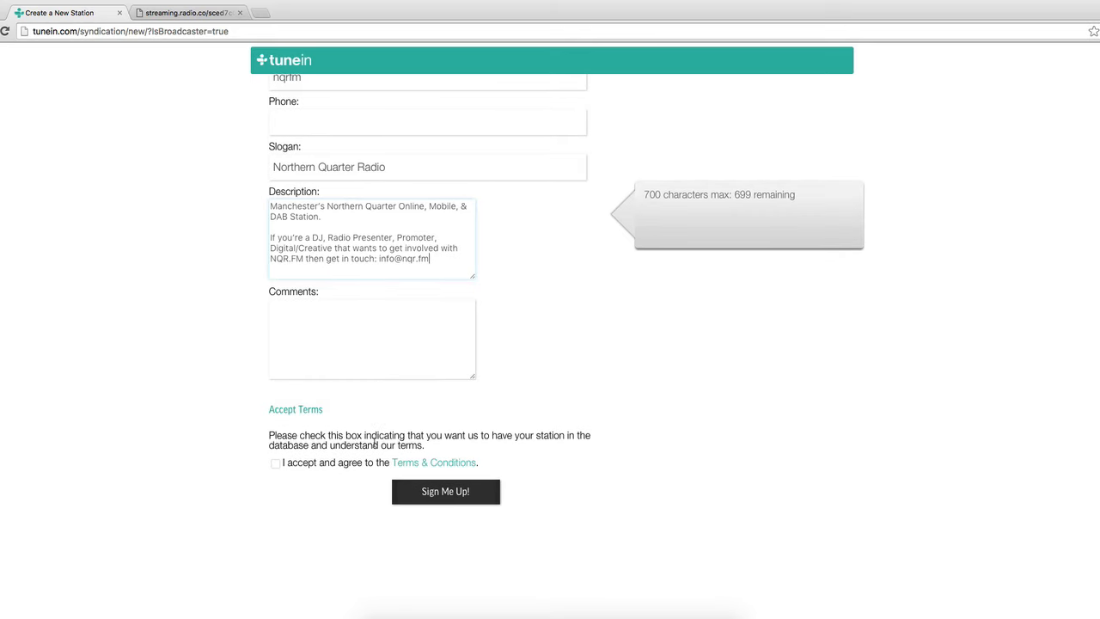
click(275, 463)
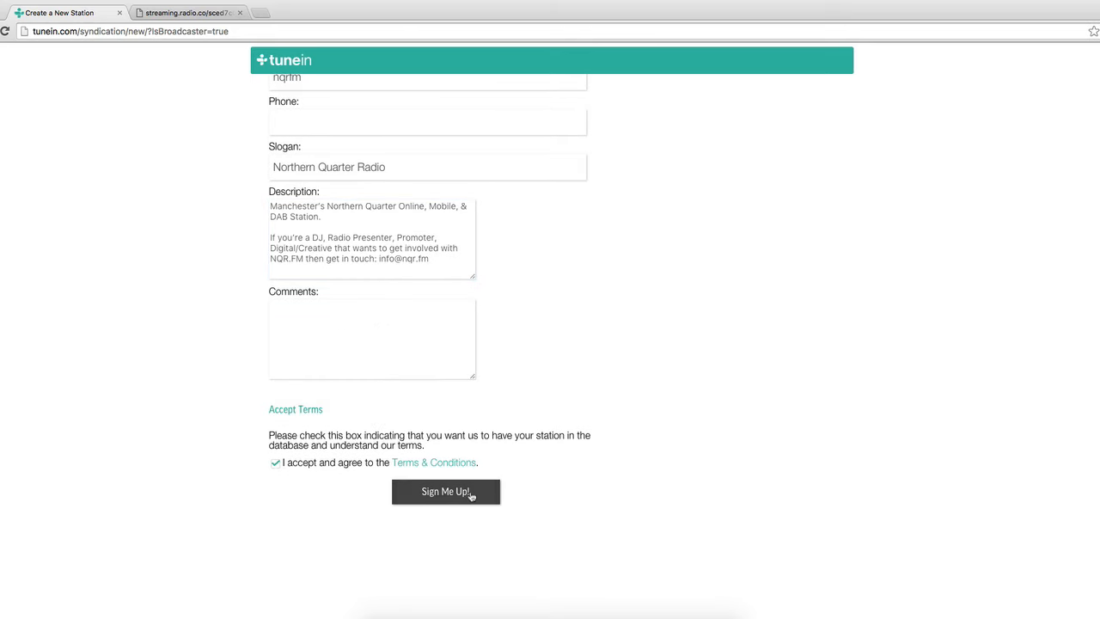
click(445, 492)
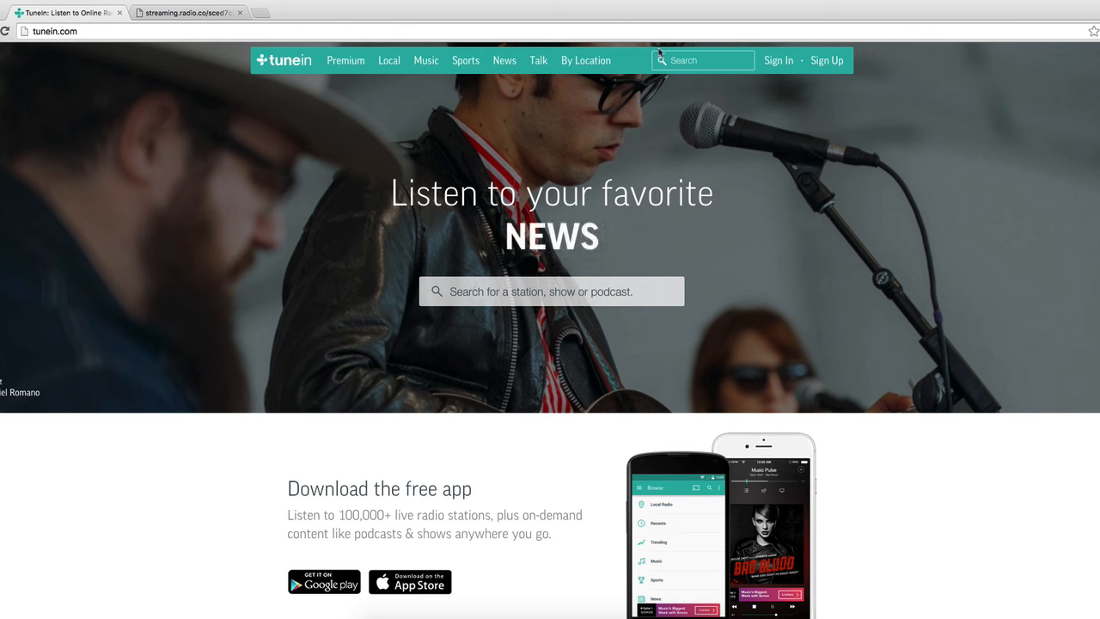
Search for nqr and open the NQR.FM station page showing its stream and information.
text(nqr)
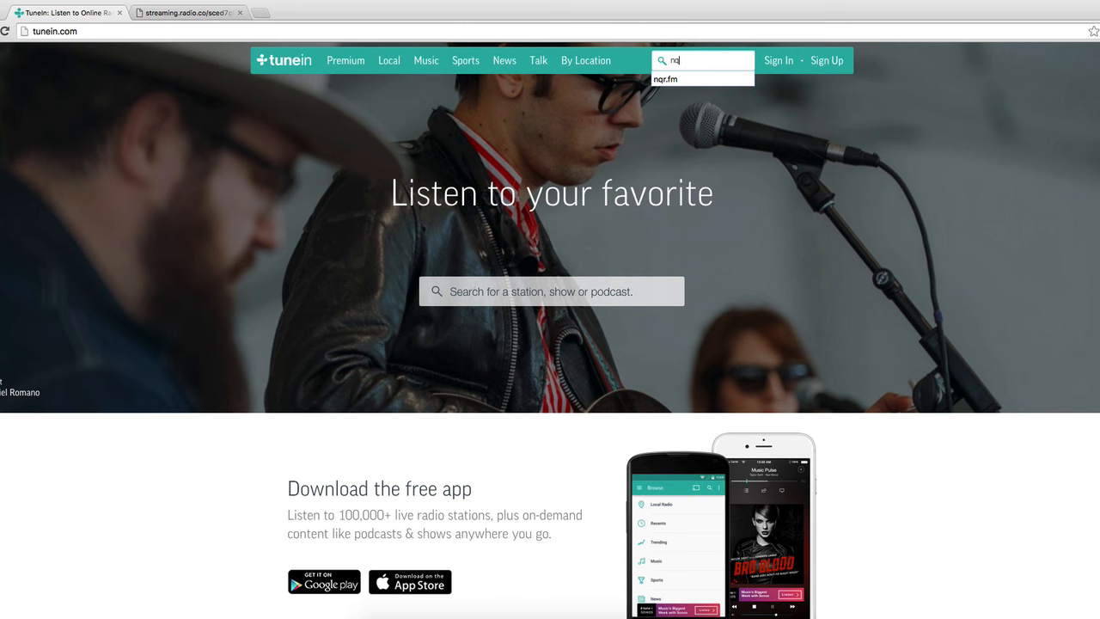
click(701, 79)
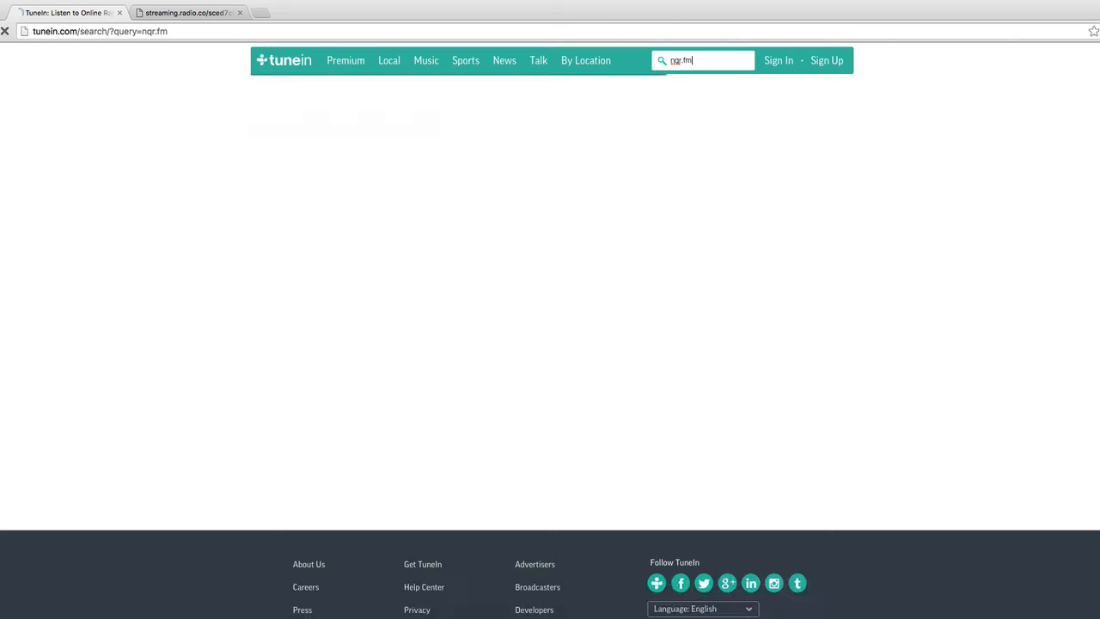
key(Return)
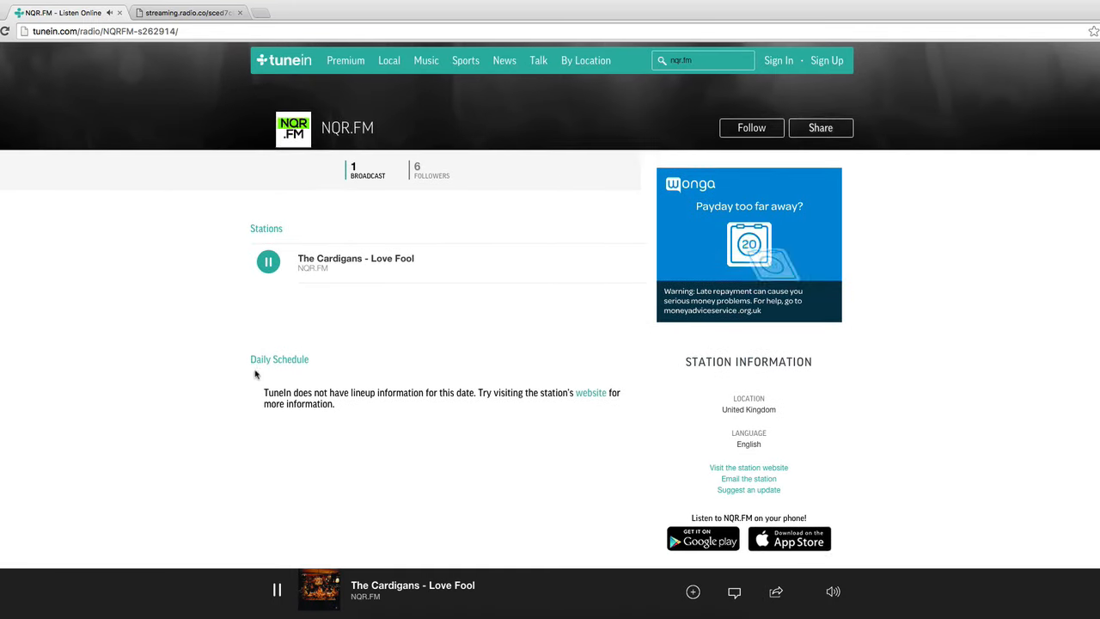
scroll(down, 3)
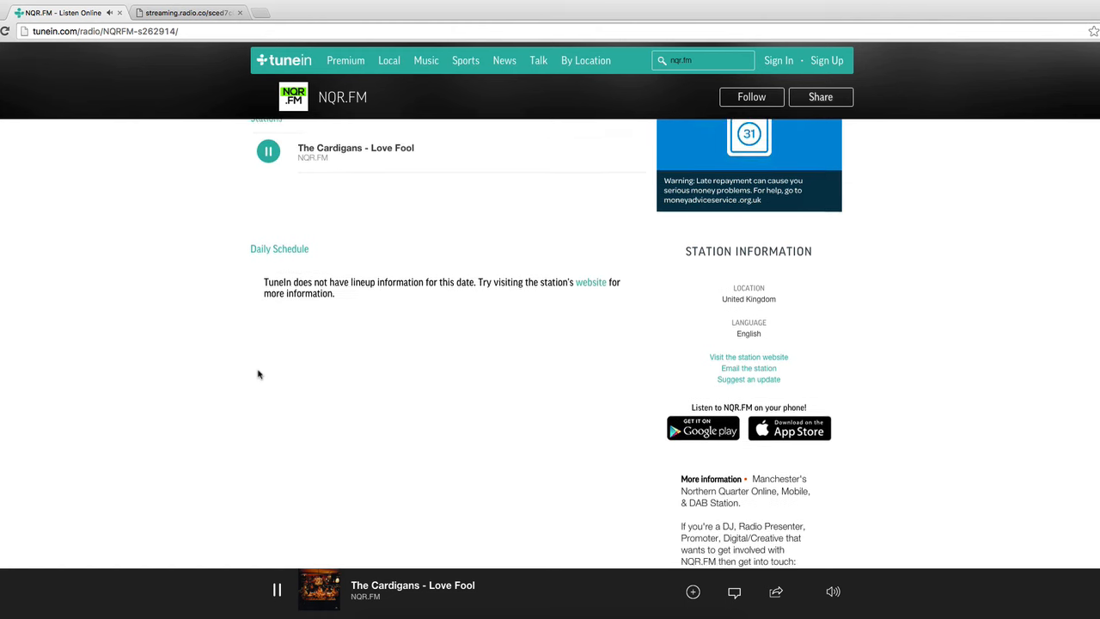